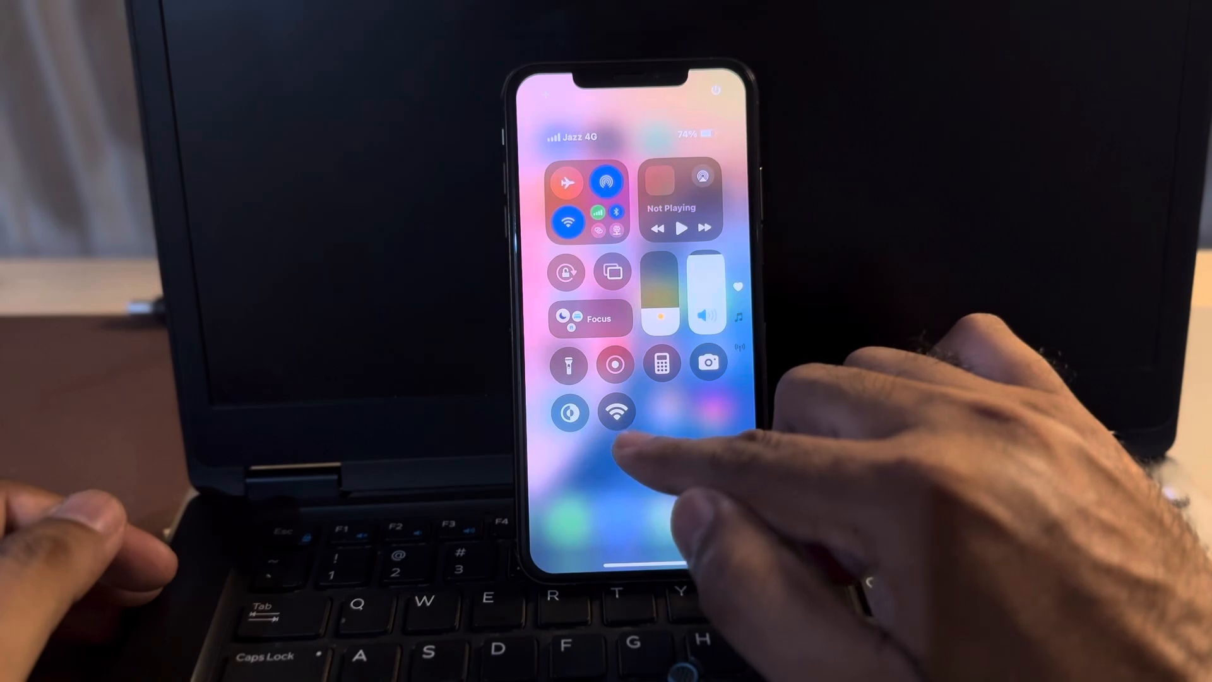
Dismiss Control Center and start a new, empty shortcut in the Shortcuts app
click(615, 412)
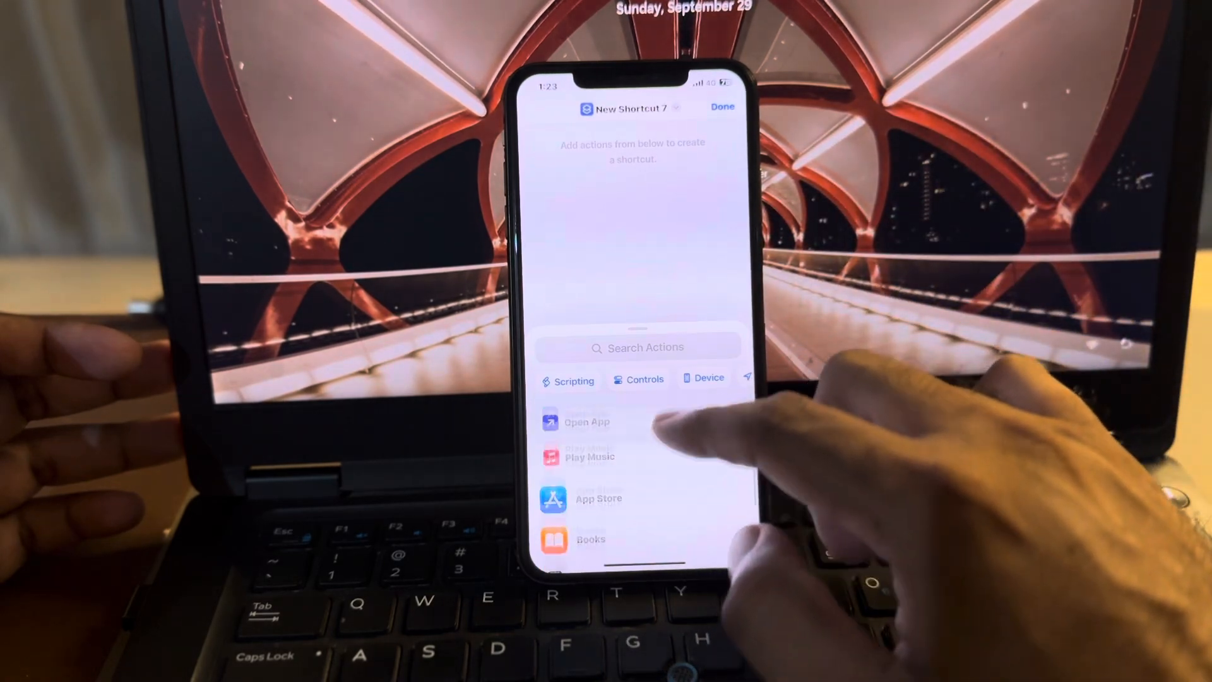
Search the actions for W and add Set Wi-Fi as the shortcut's only step
scroll(down, 3)
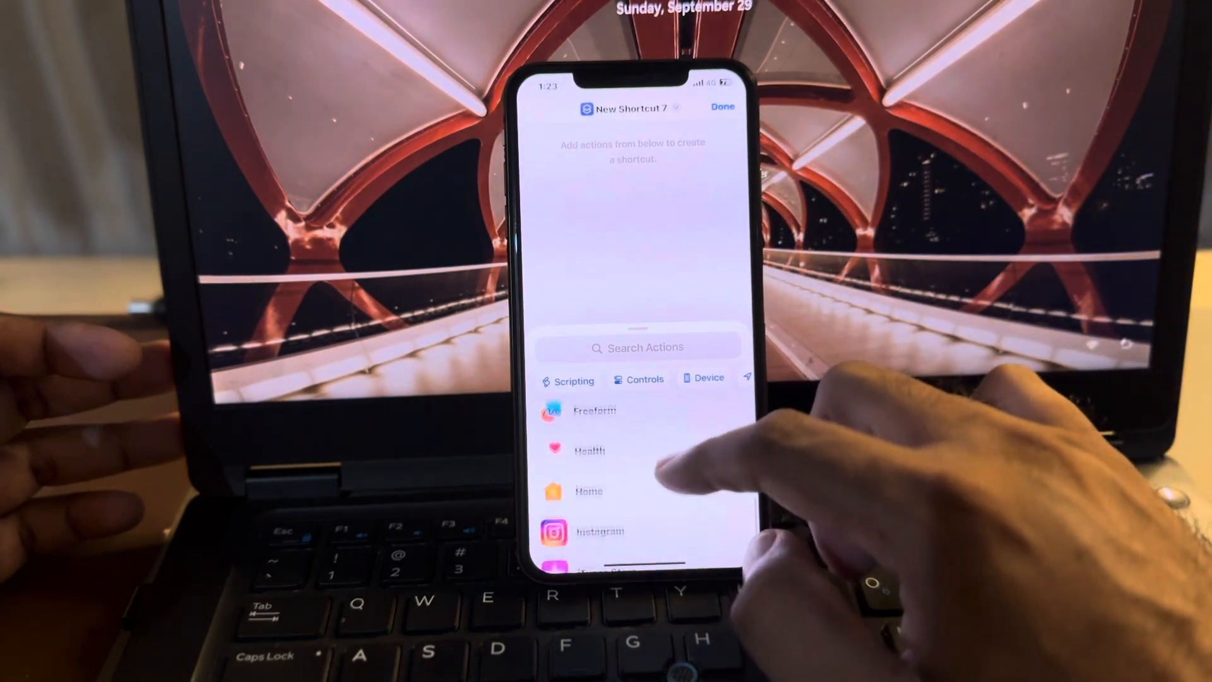
scroll(down, 3)
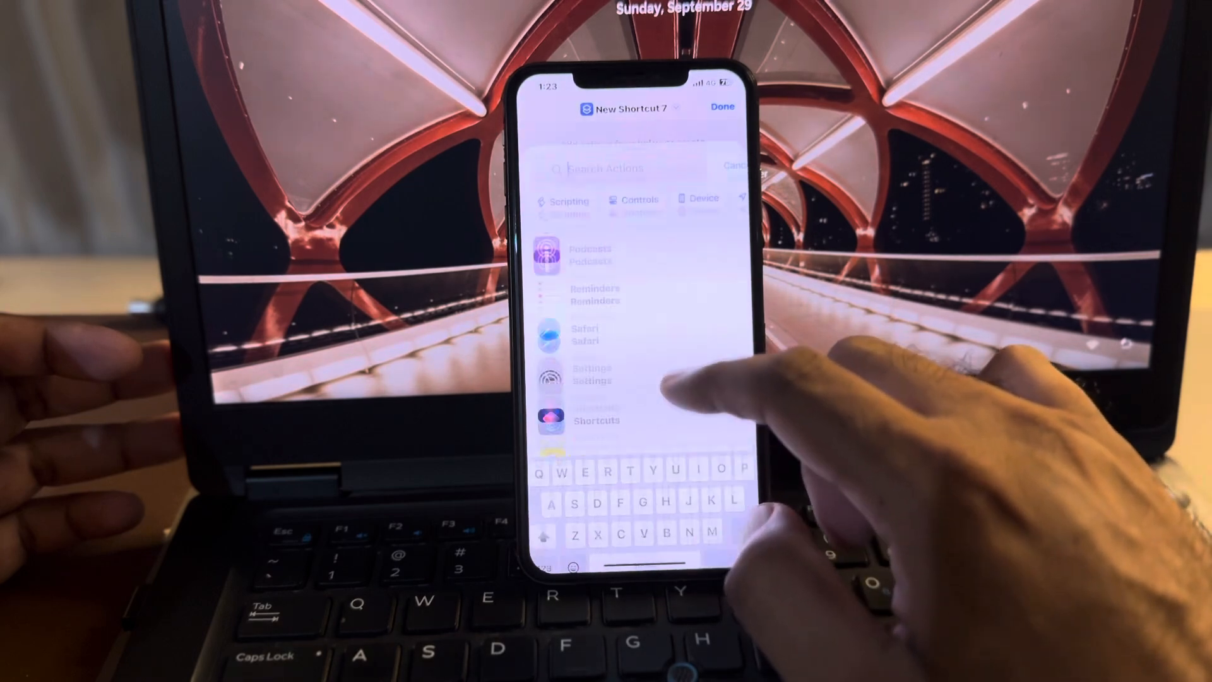
text(W)
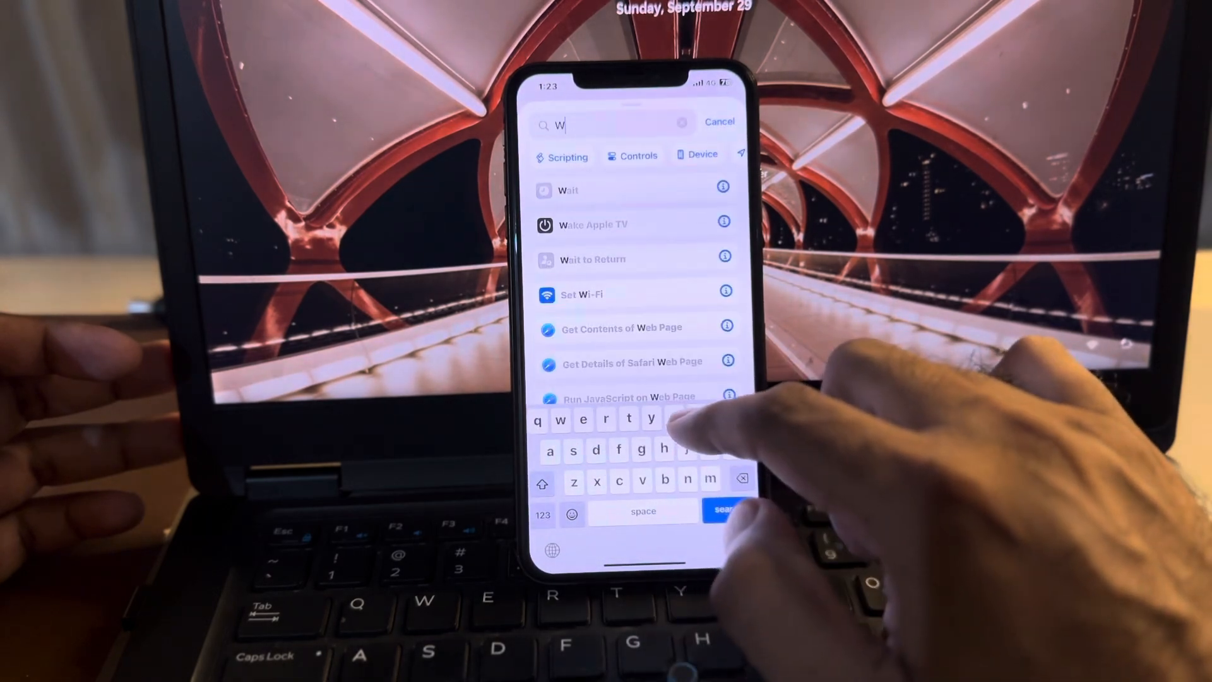
click(580, 294)
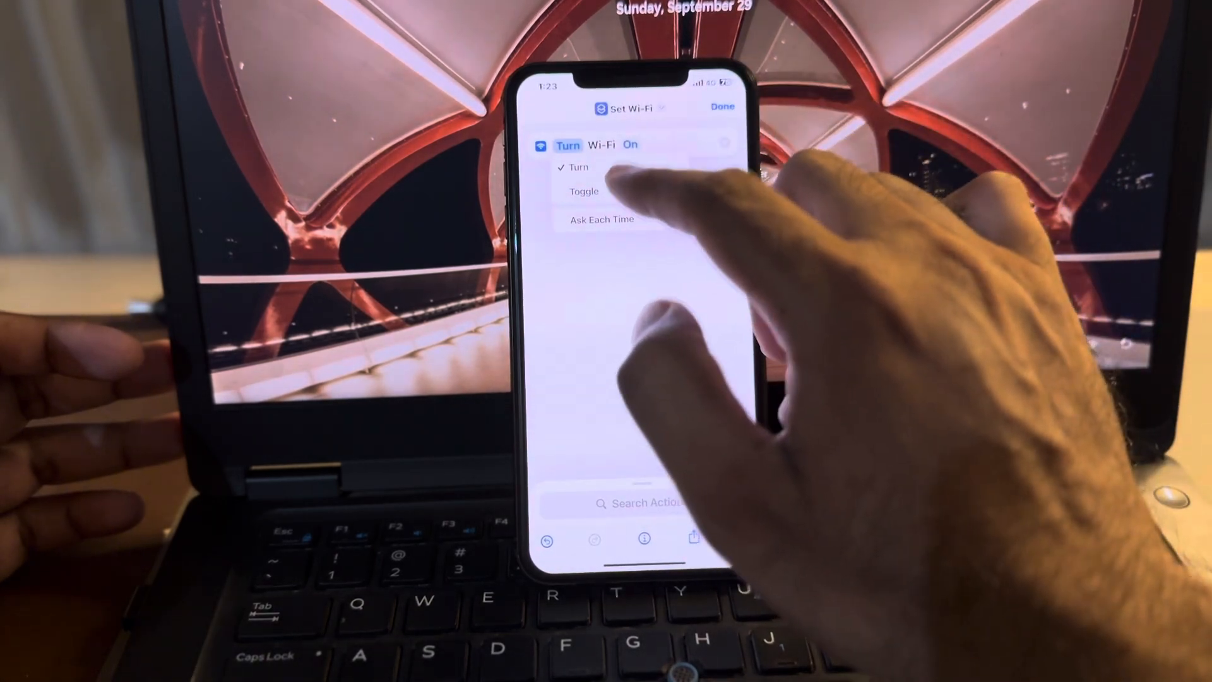
Change the action from Turn to Toggle Wi-Fi and rename the shortcut to Wifi
click(585, 191)
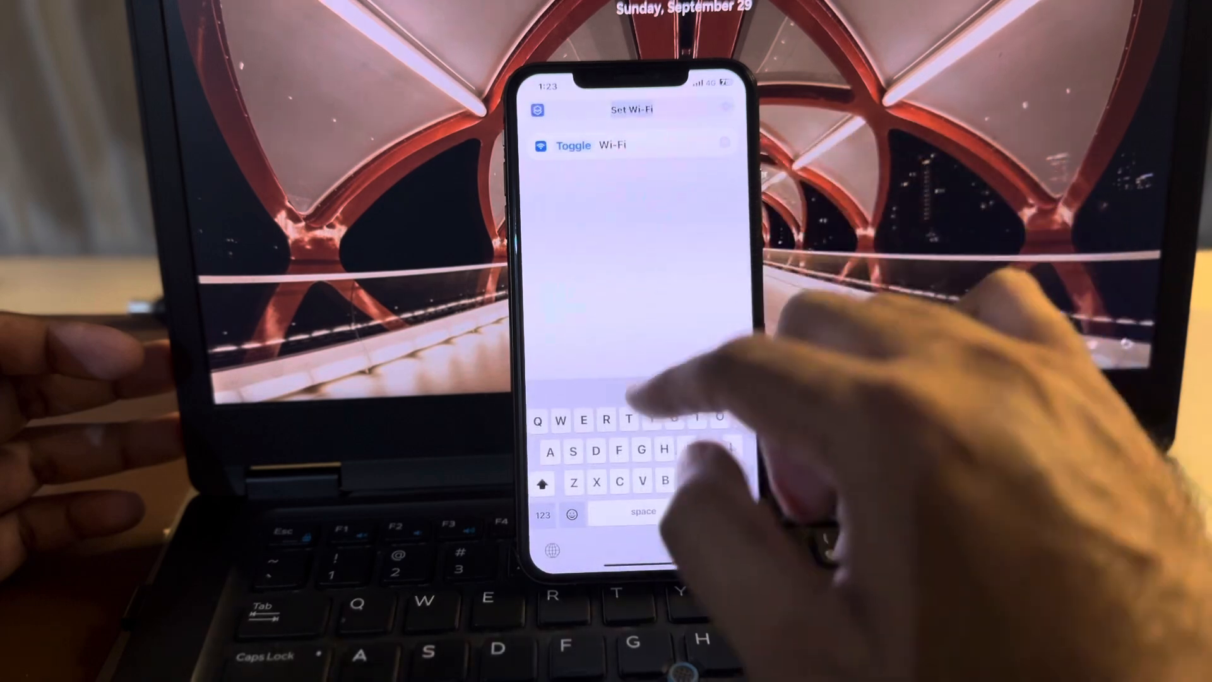
text(w)
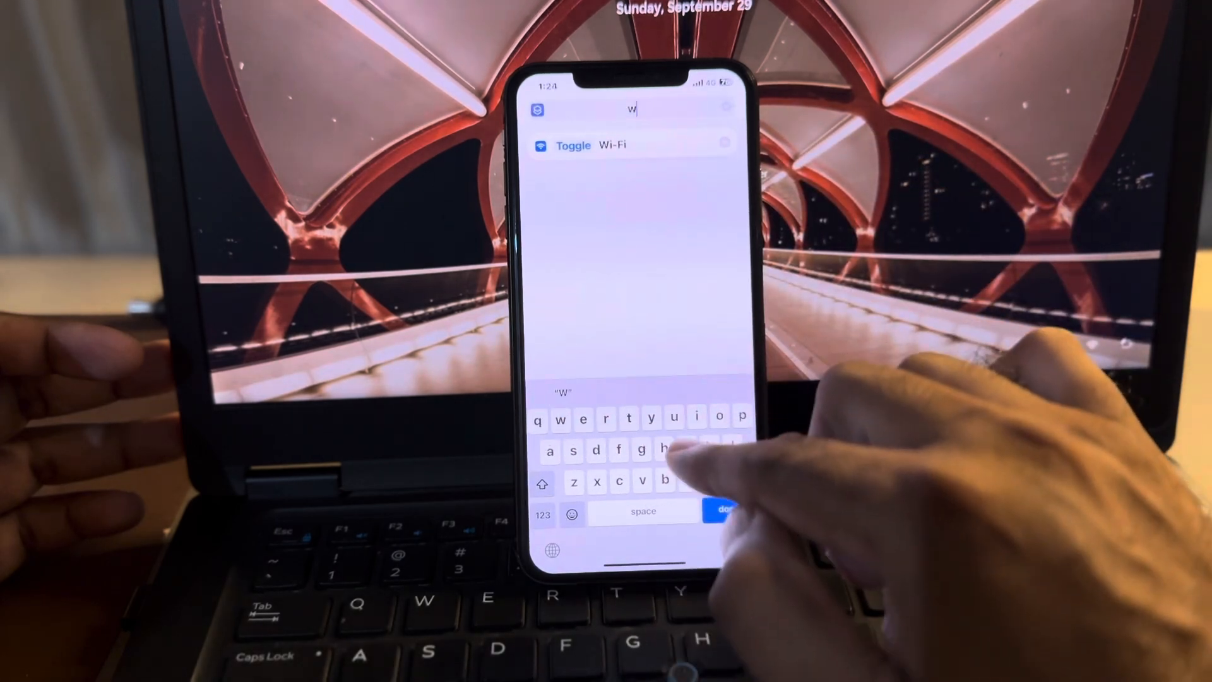
text(i-f)
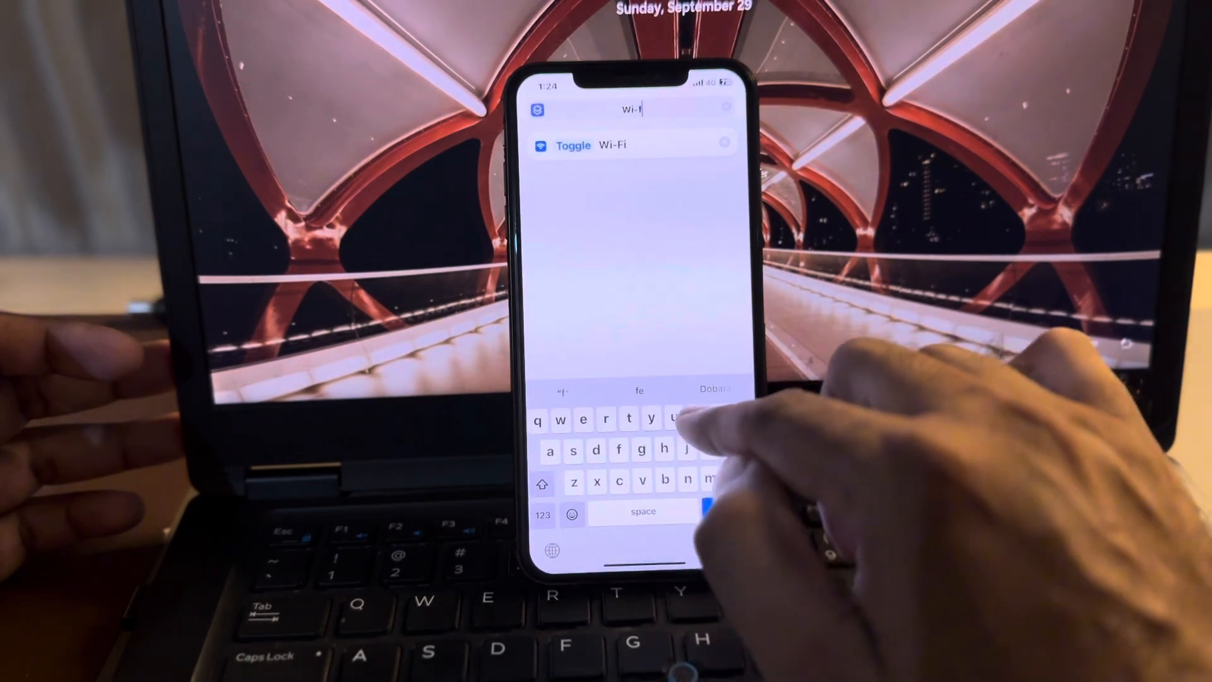
text(i)
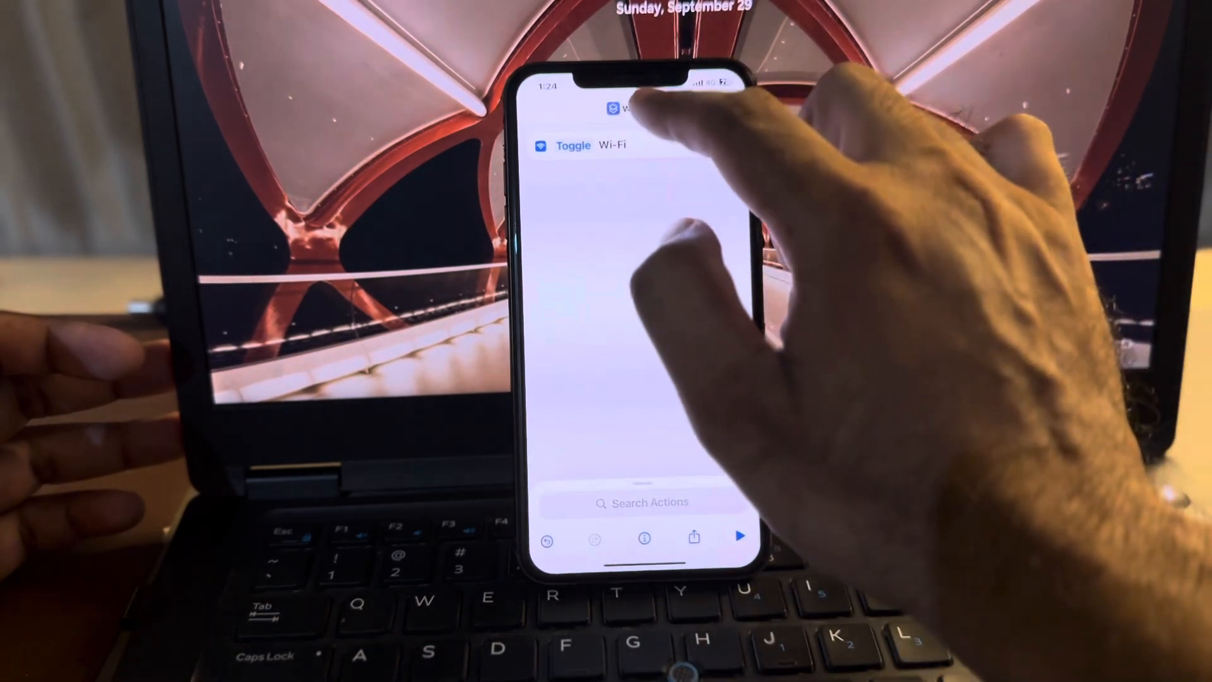
Choose the Wi-Fi glyph from the Connectivity icons as the Wifi shortcut's icon
click(634, 109)
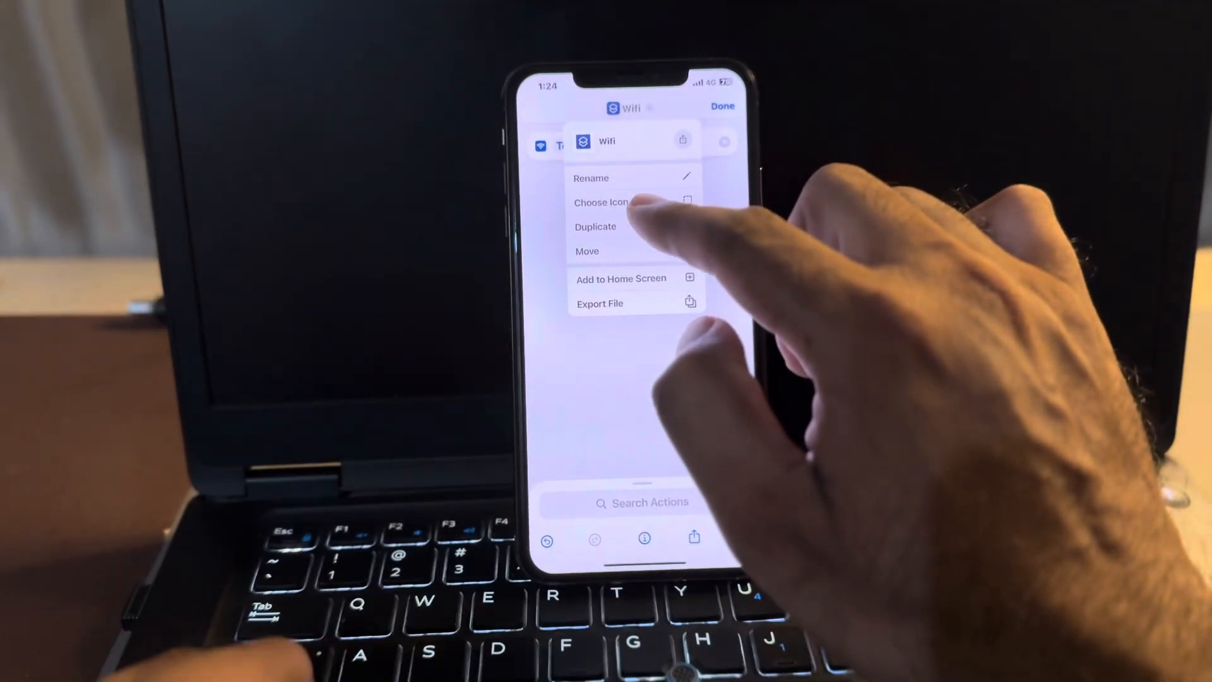
click(604, 202)
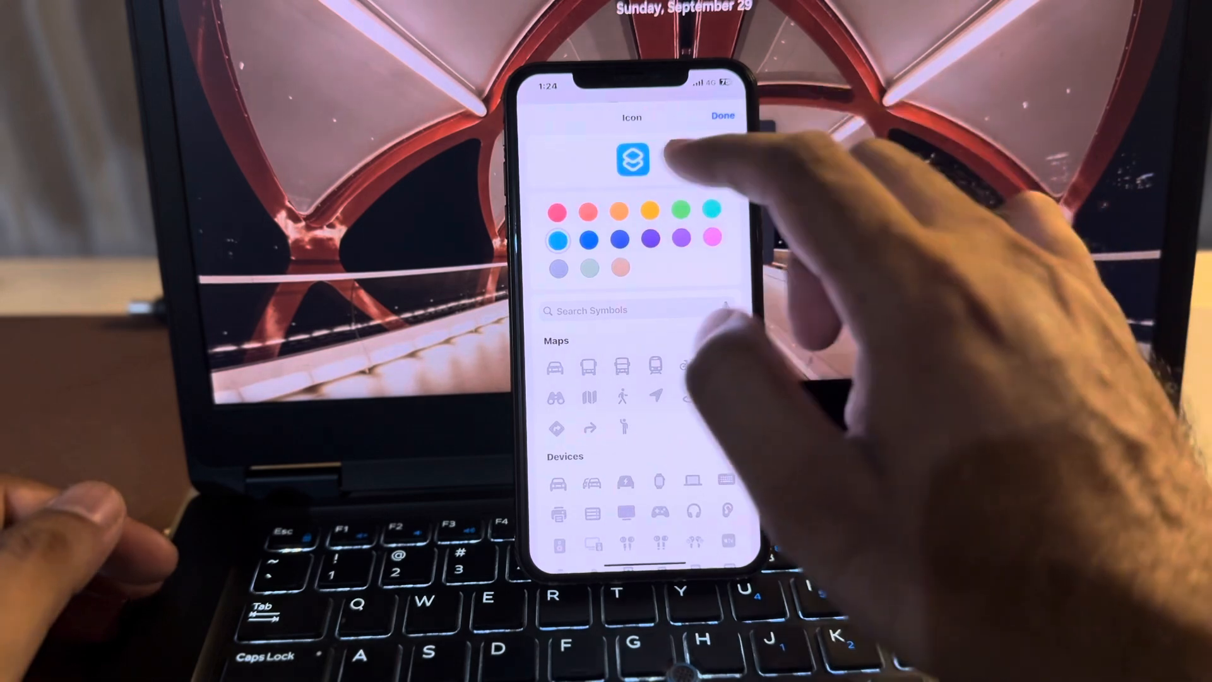
scroll(down, 3)
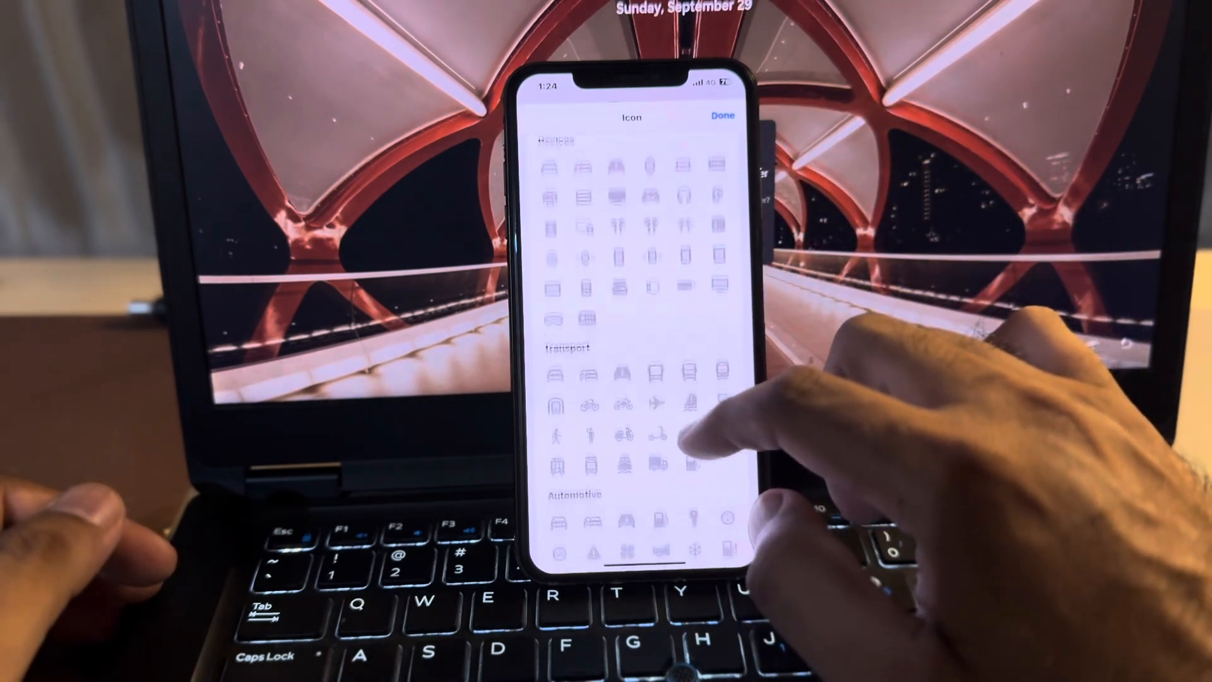
scroll(down, 3)
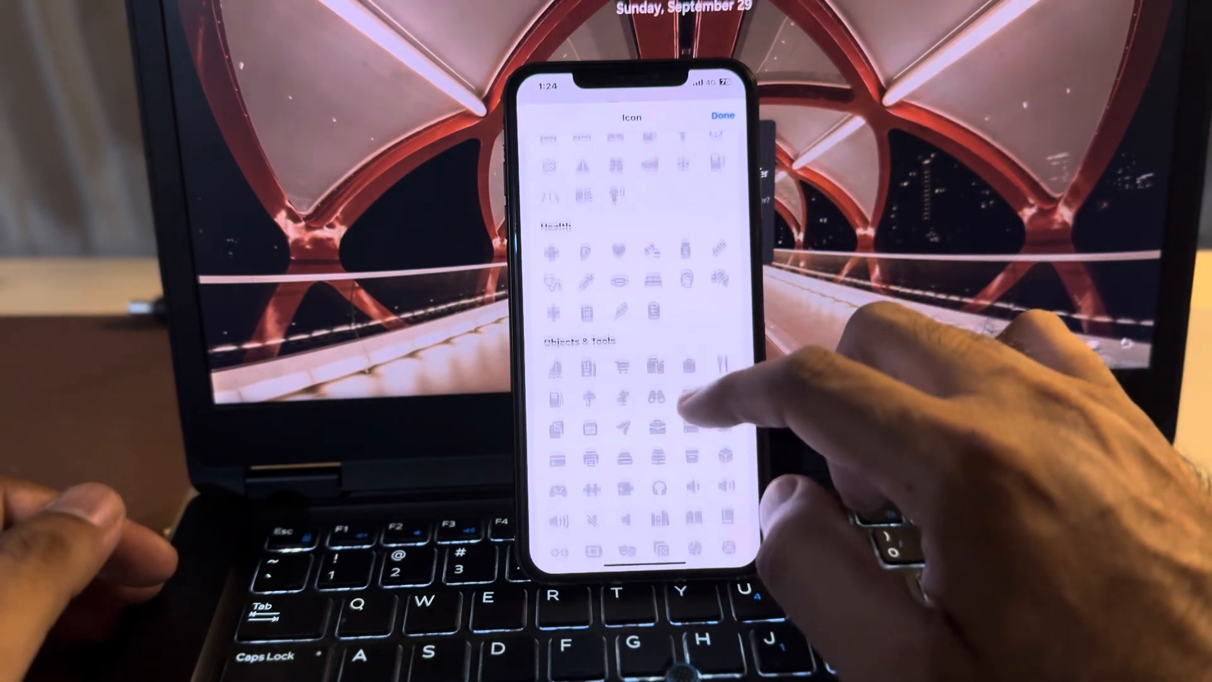
scroll(down, 3)
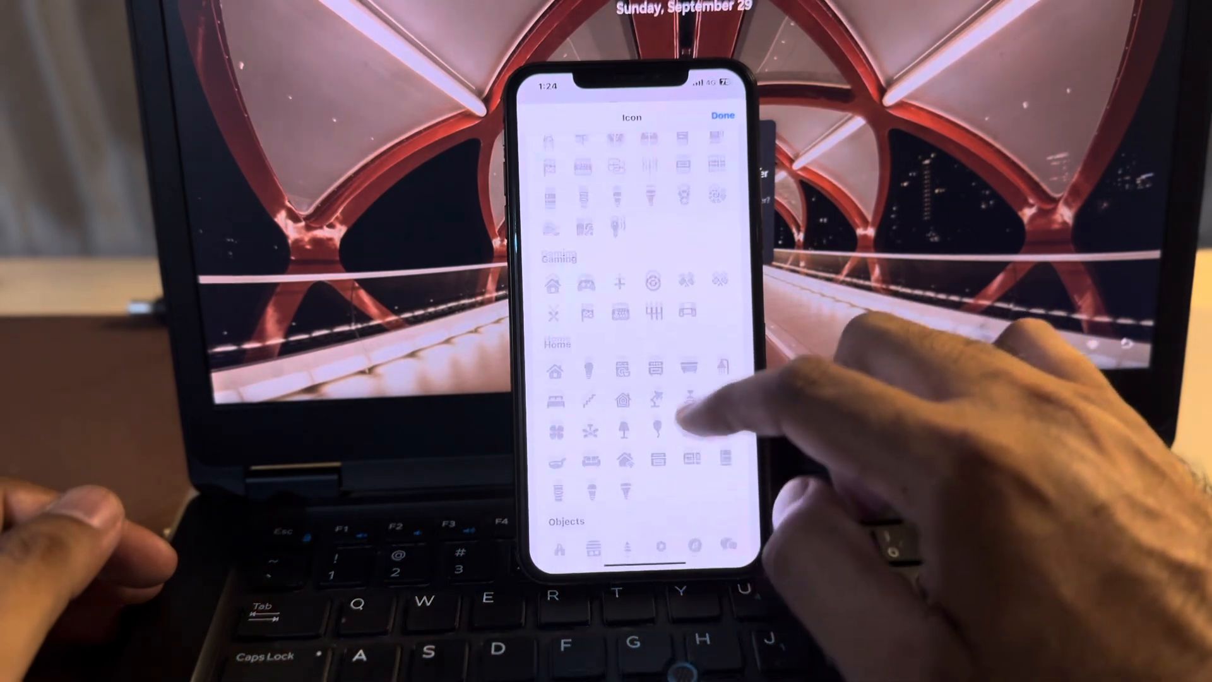
scroll(down, 3)
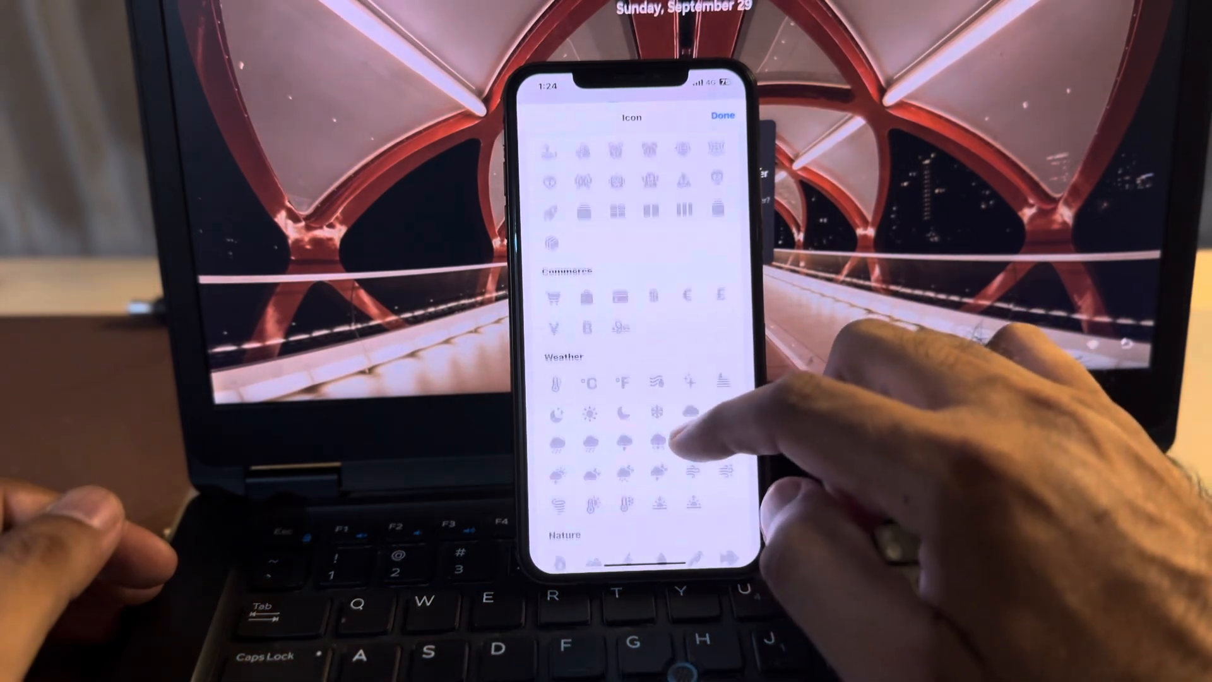
scroll(down, 3)
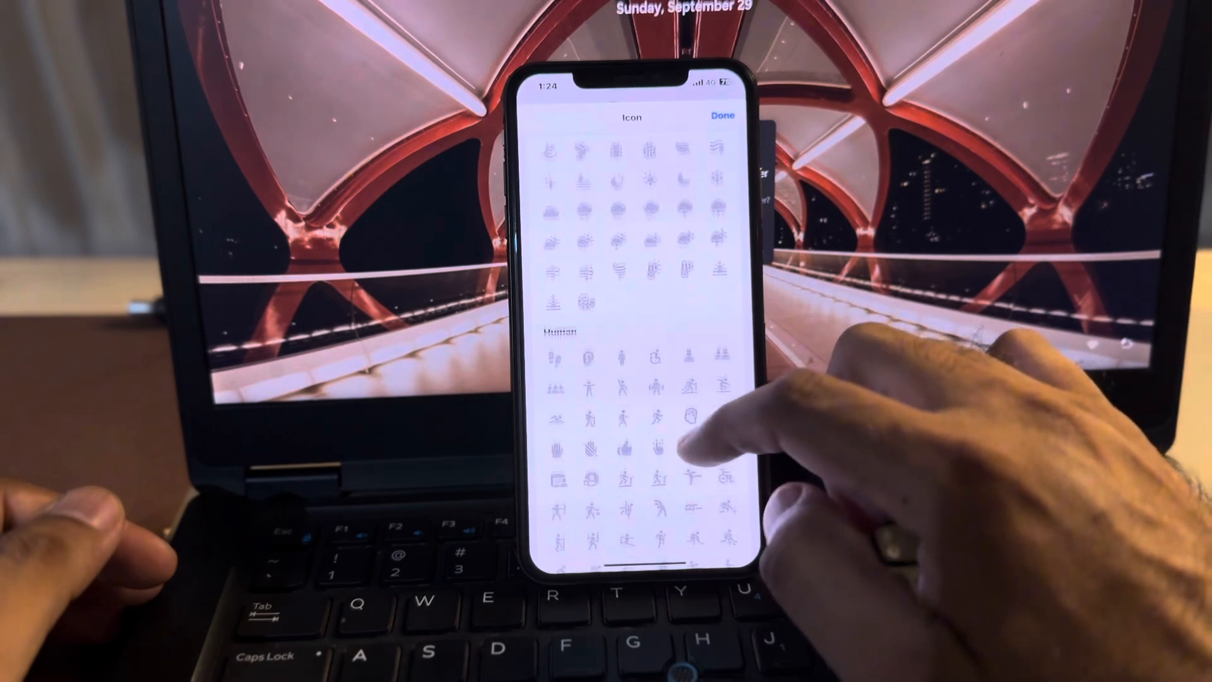
scroll(up, 3)
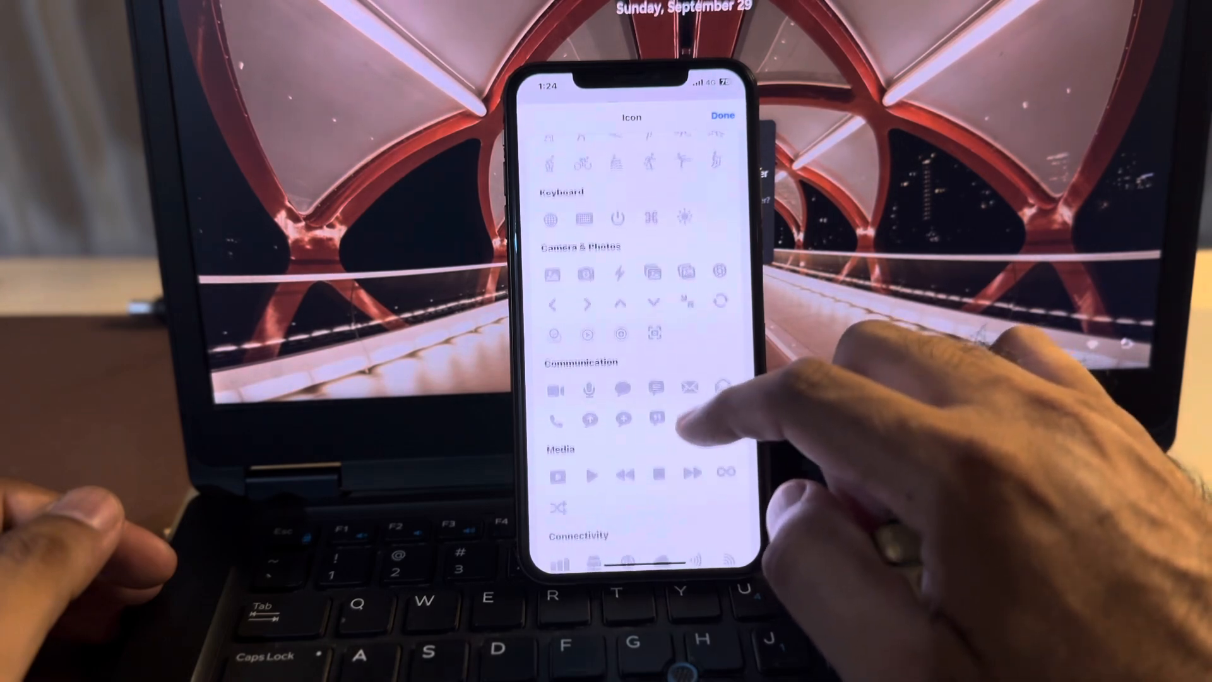
scroll(down, 3)
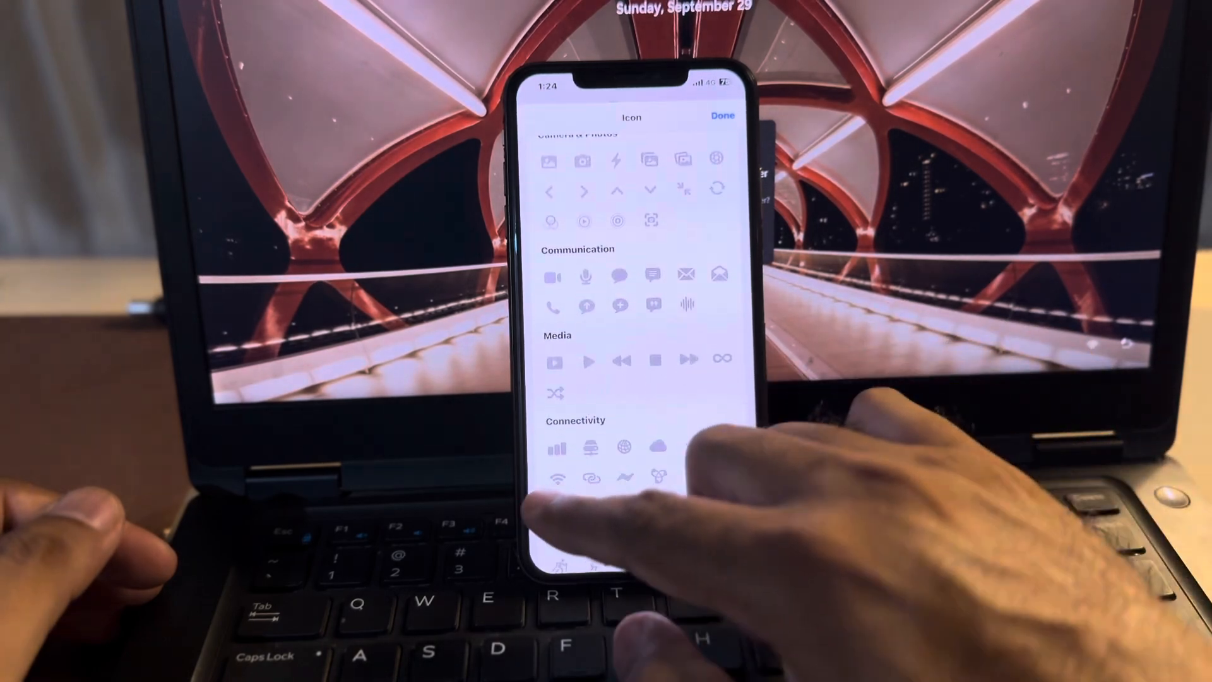
scroll(down, 3)
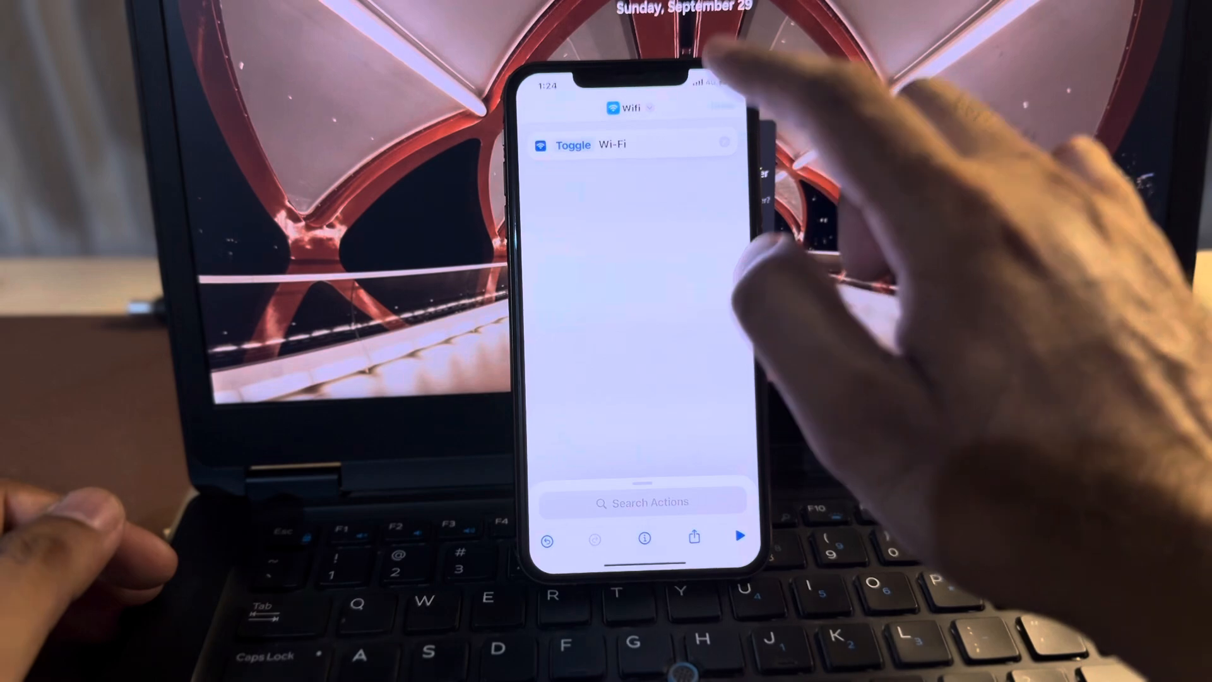
Save the Wifi shortcut, then scroll Control Center's addable controls to the Shortcuts section
click(551, 110)
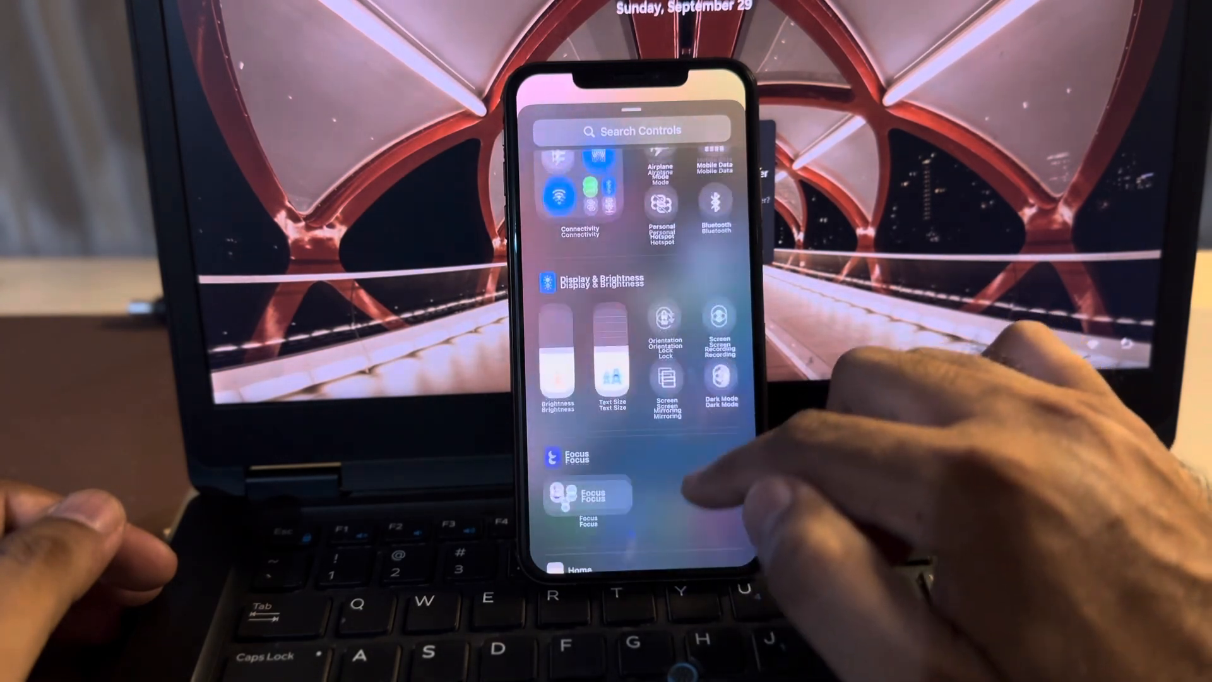
scroll(down, 3)
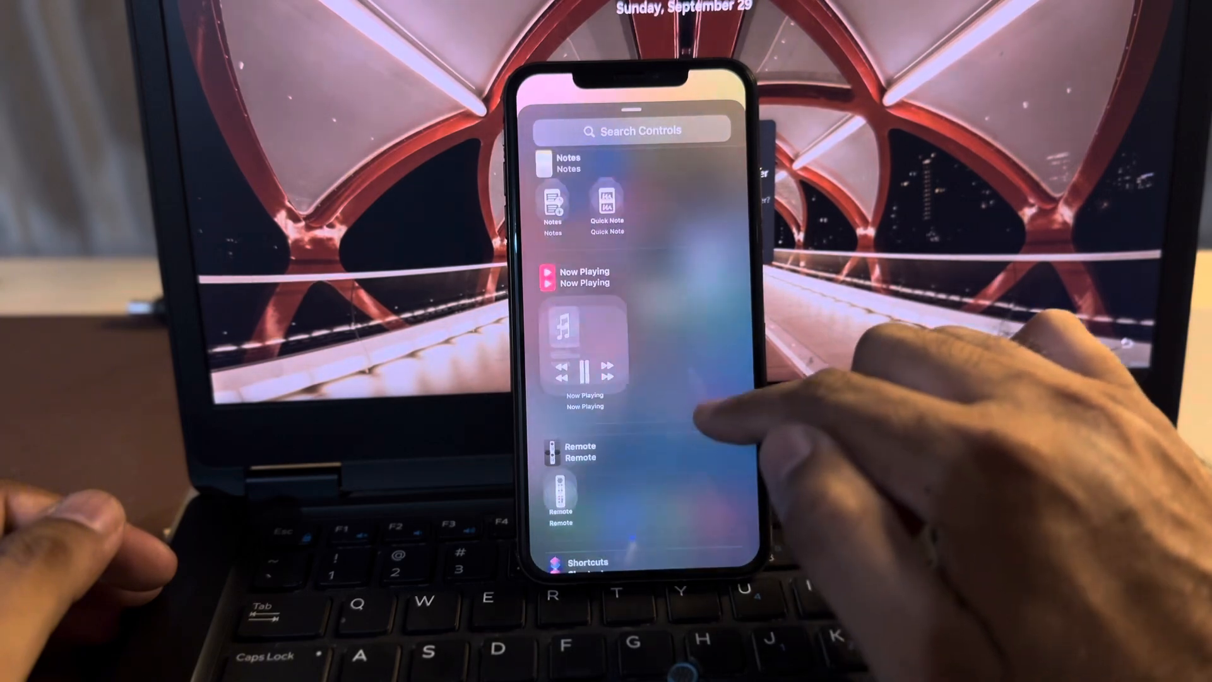
scroll(down, 3)
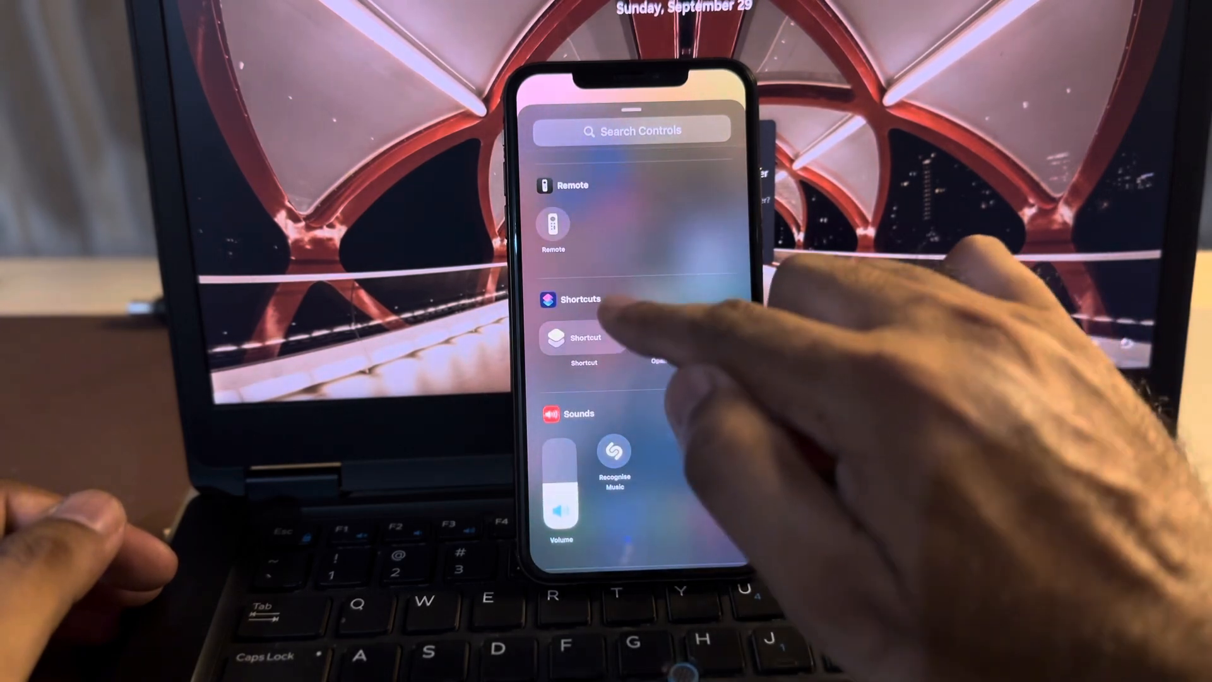
Add a Shortcut control and search its shortcut picker for 'wi' to find Wifi
click(585, 337)
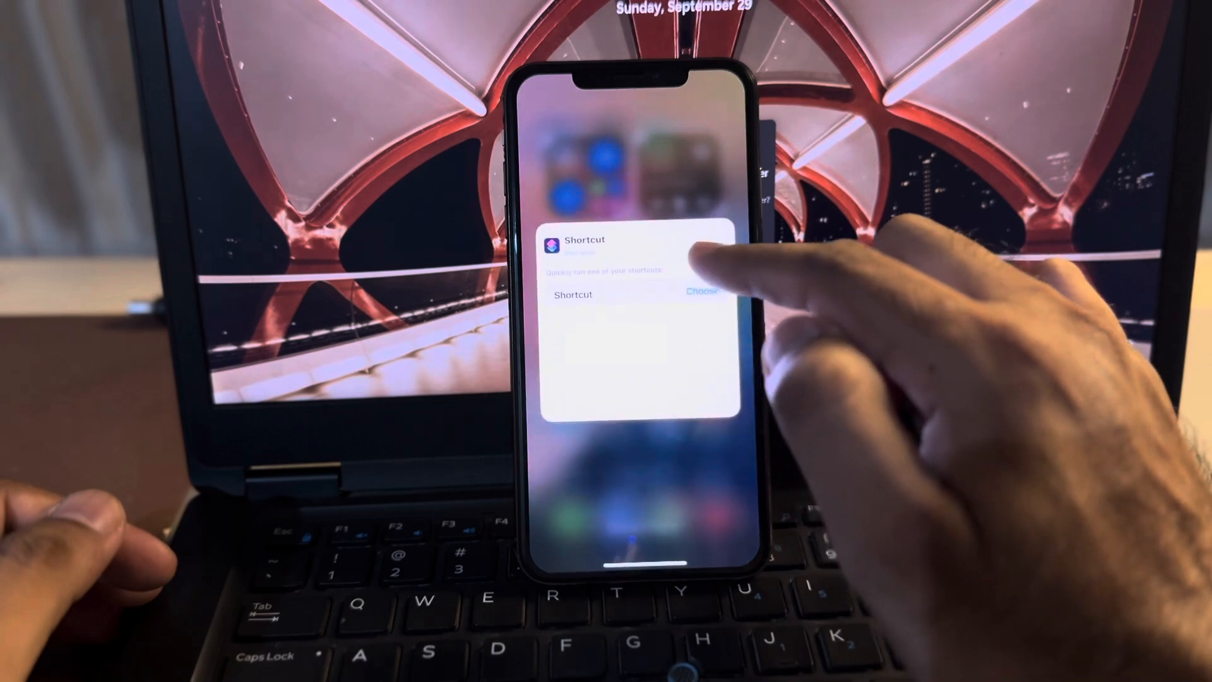
click(690, 291)
text(W)
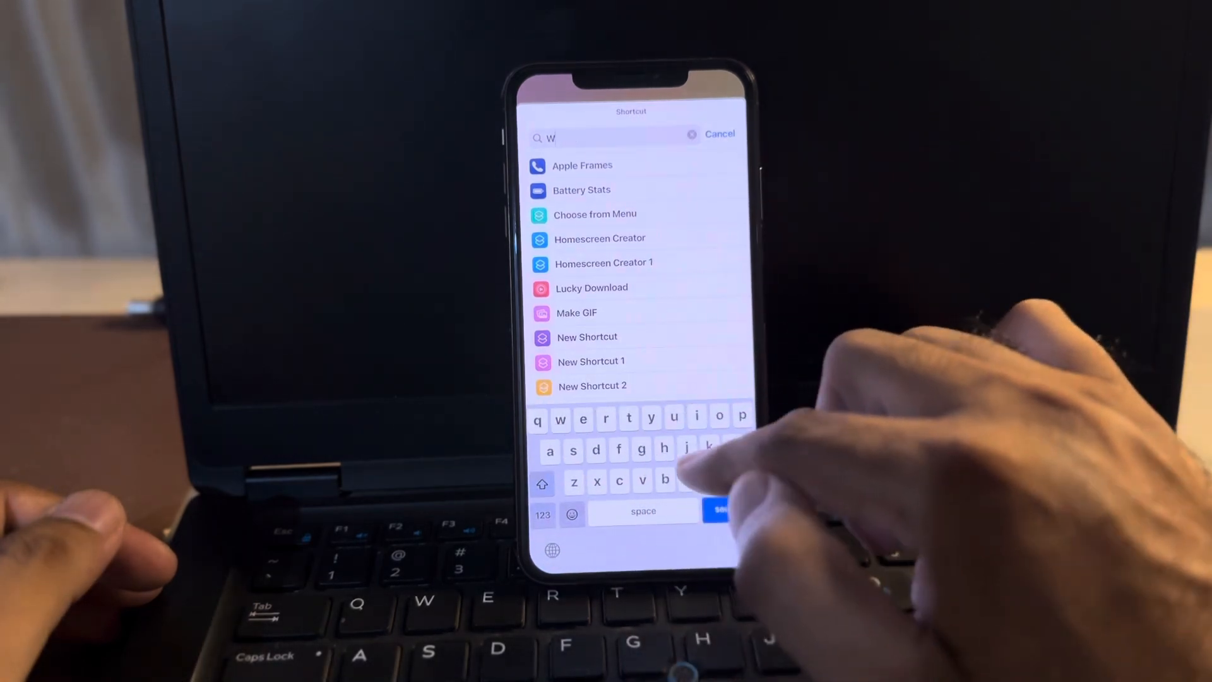
text(i)
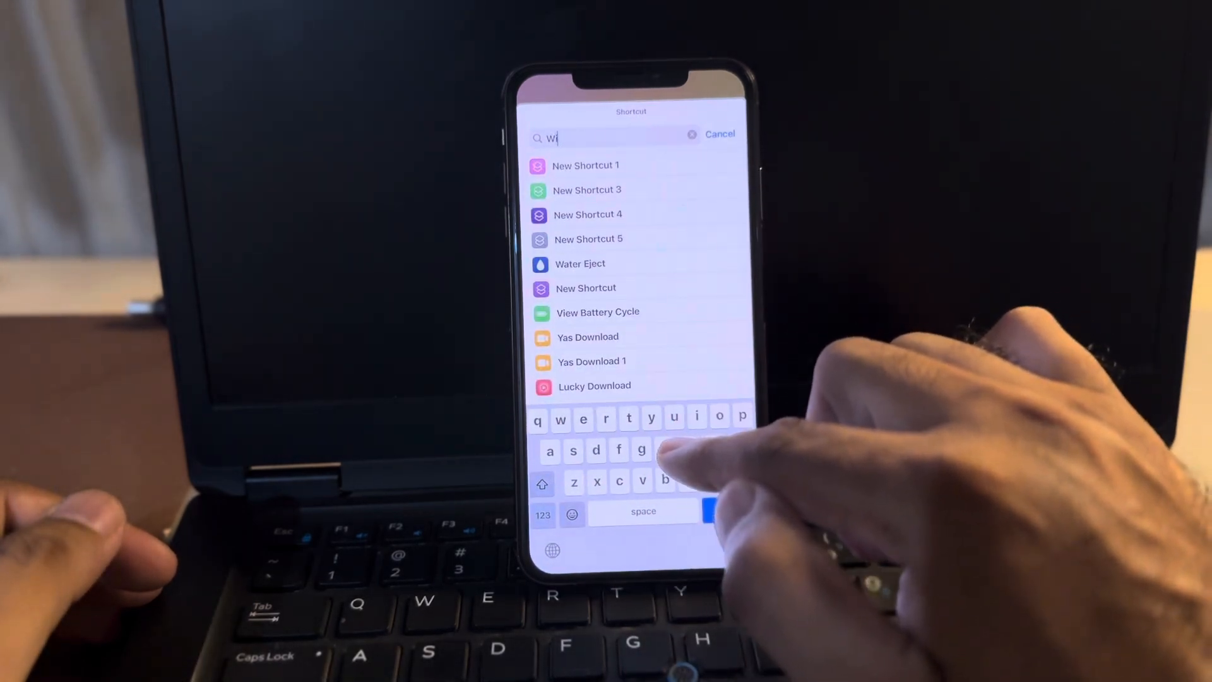